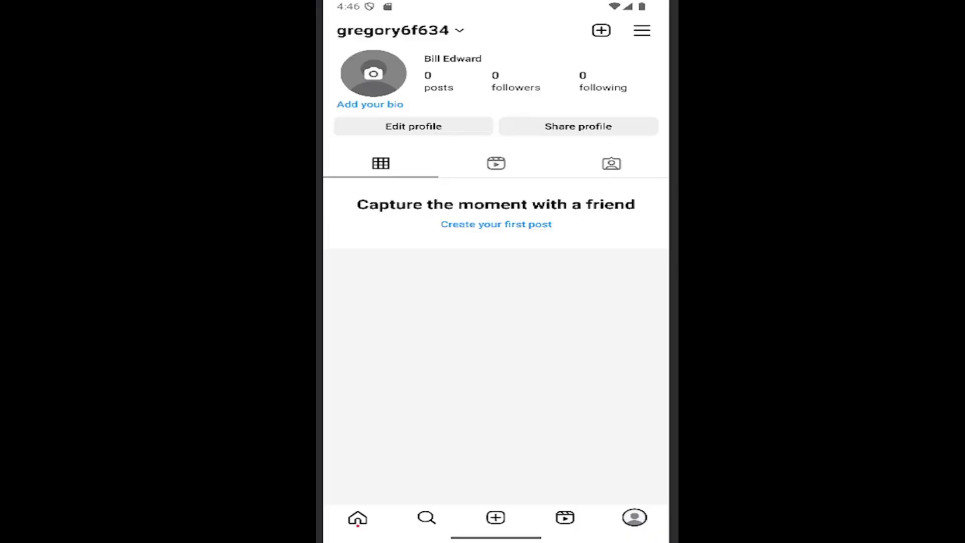
mouse_move(449, 200)
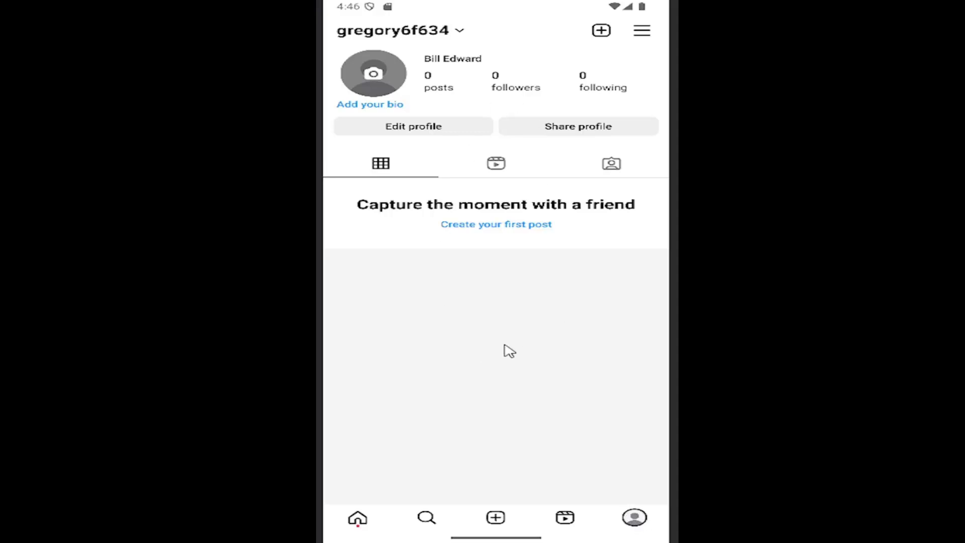
mouse_move(444, 307)
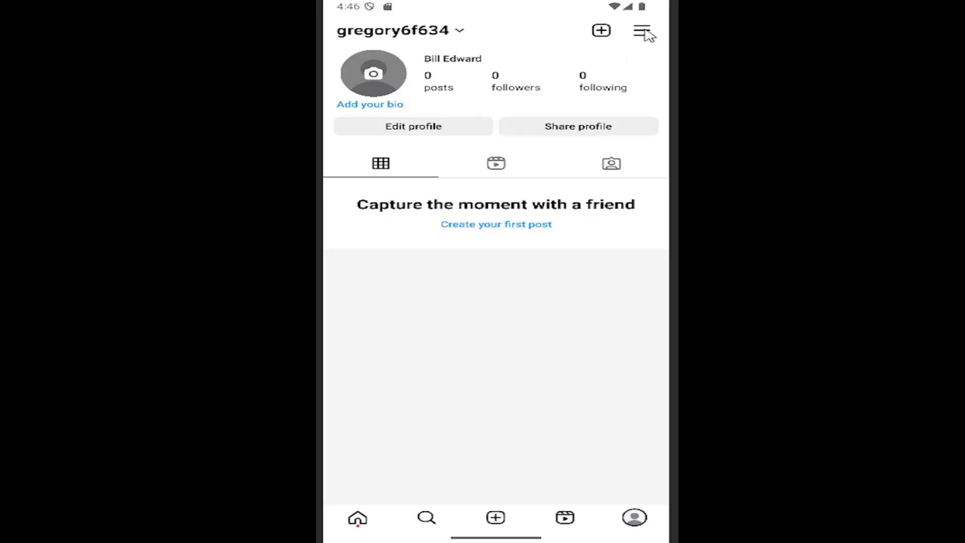
Step: From the profile menu, open Settings and activity, then Accounts Center
click(644, 30)
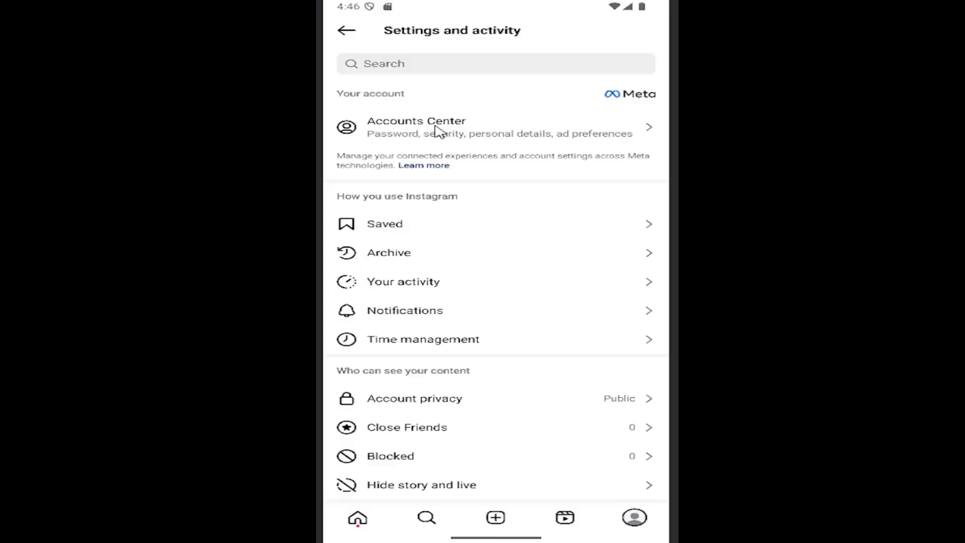
click(416, 127)
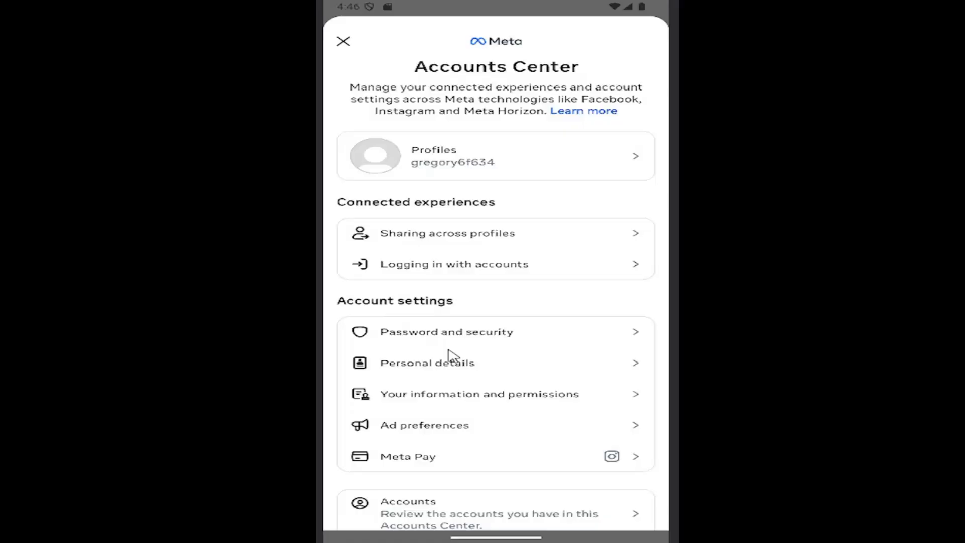
mouse_move(430, 342)
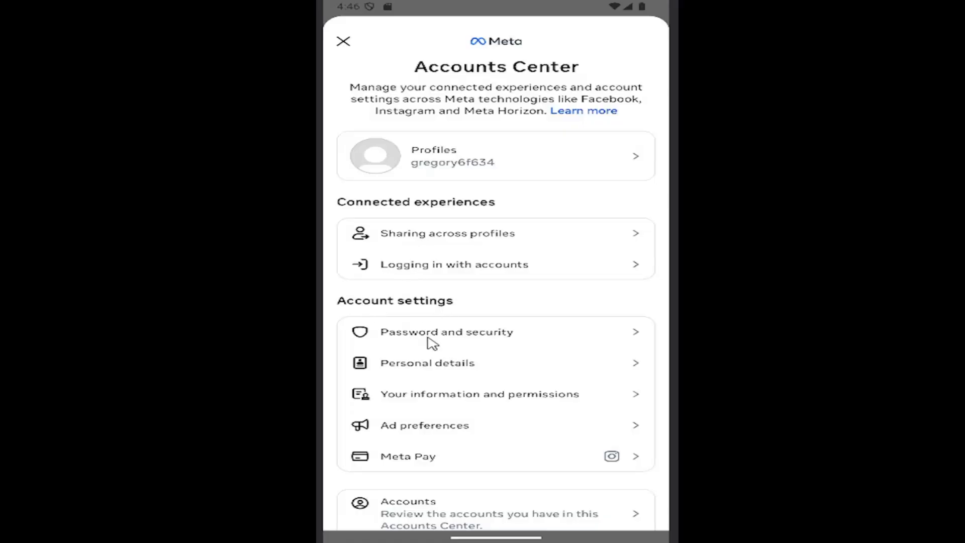
click(446, 331)
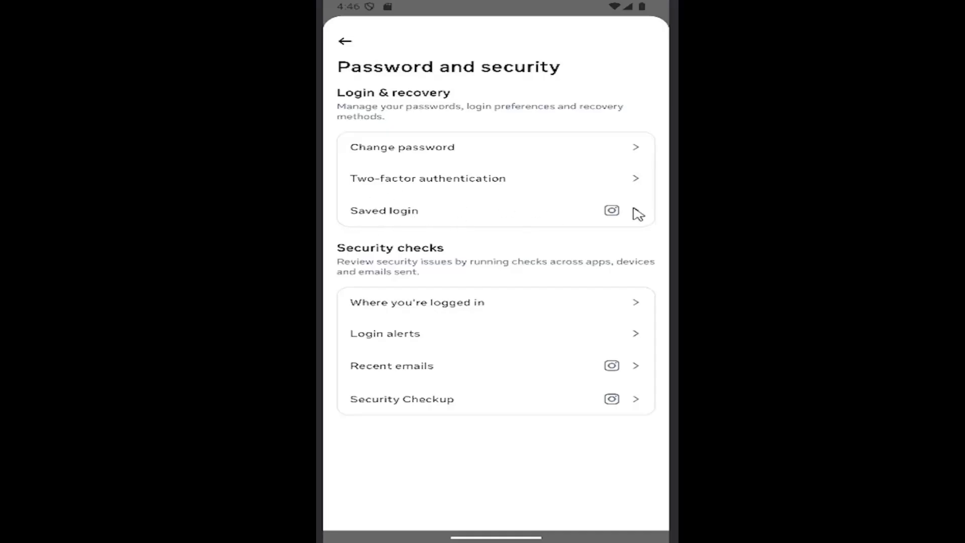
mouse_move(474, 217)
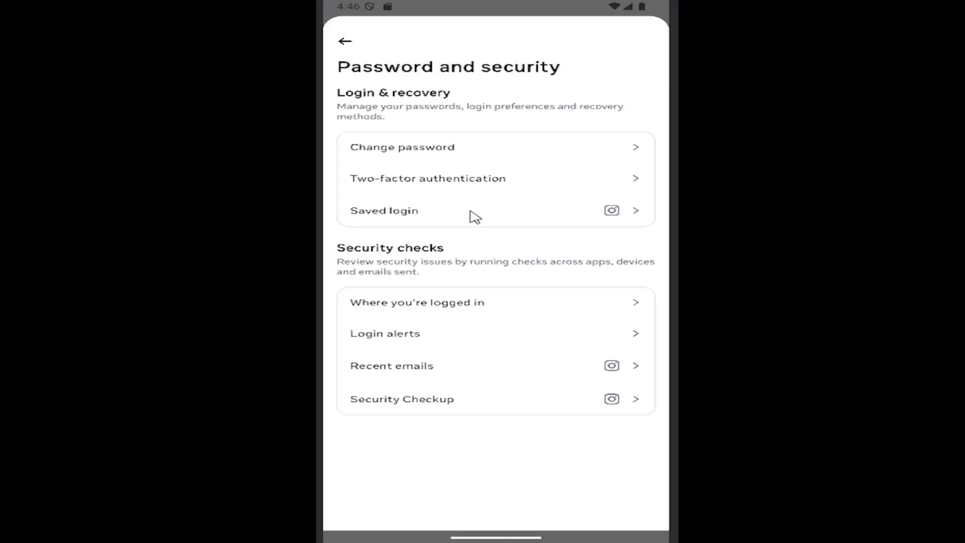
mouse_move(476, 225)
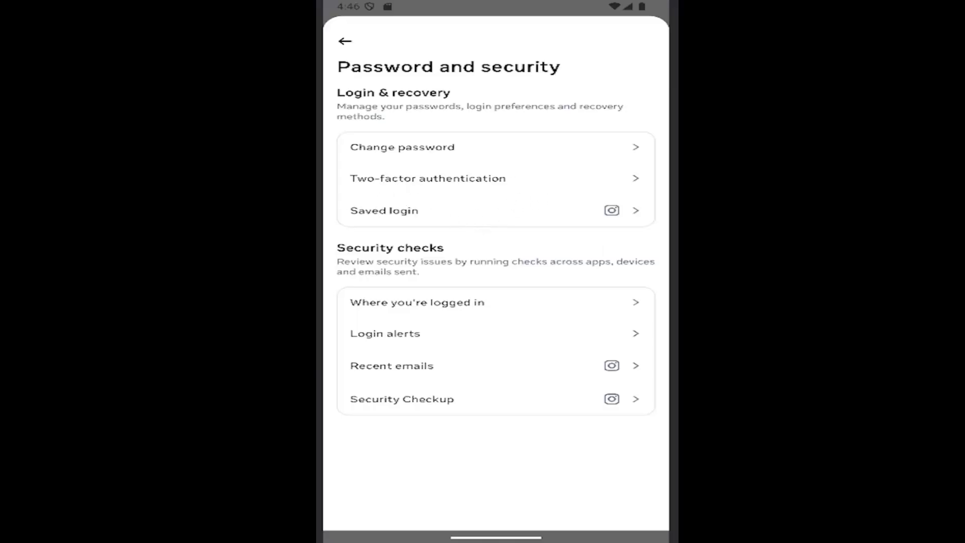
mouse_move(482, 492)
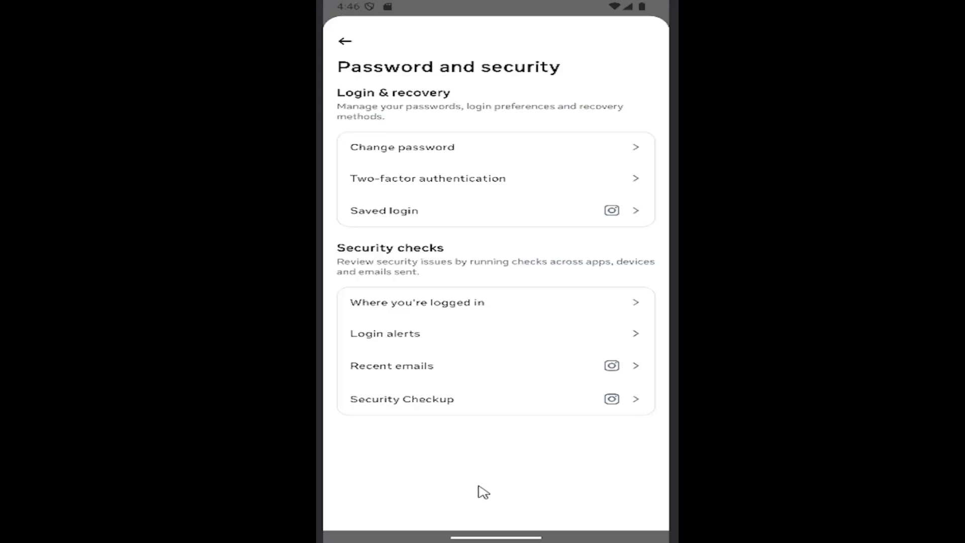